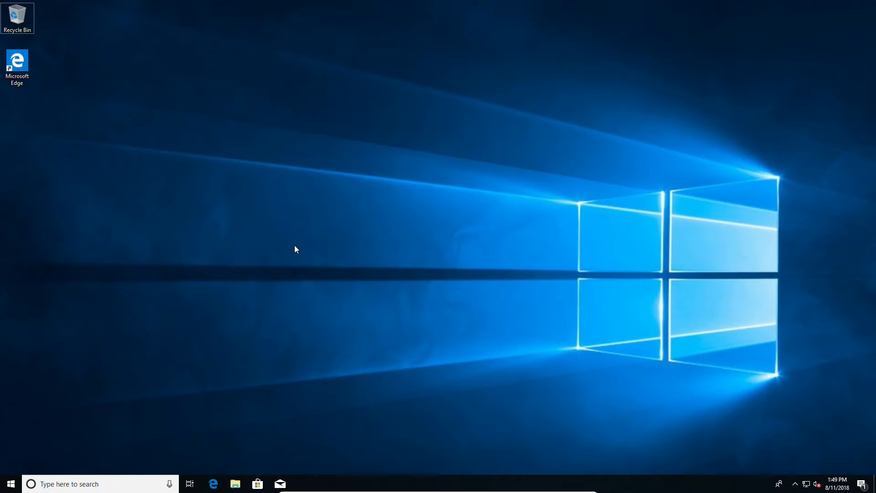
{"action": "mouse_move", "coordinate": [247, 376]}
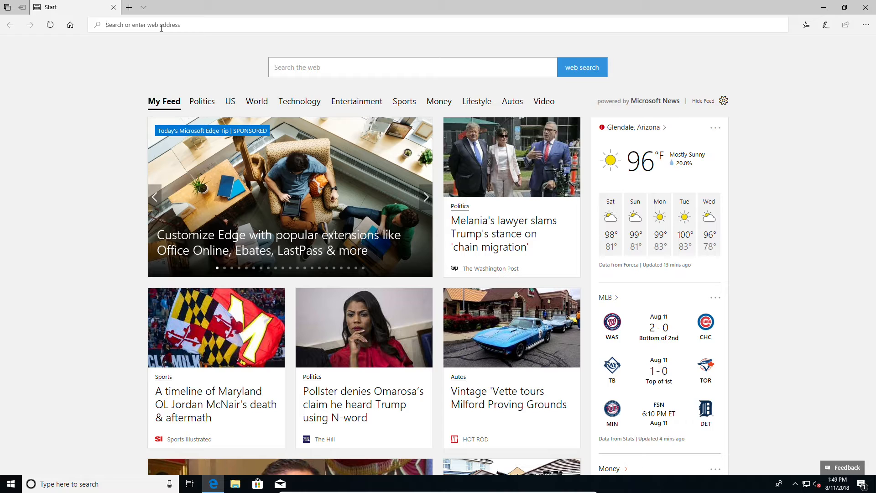
Go to arex388.com's Tools page and save the Windows 10 Cleaner script download.
{"action": "type", "text": "ar"}
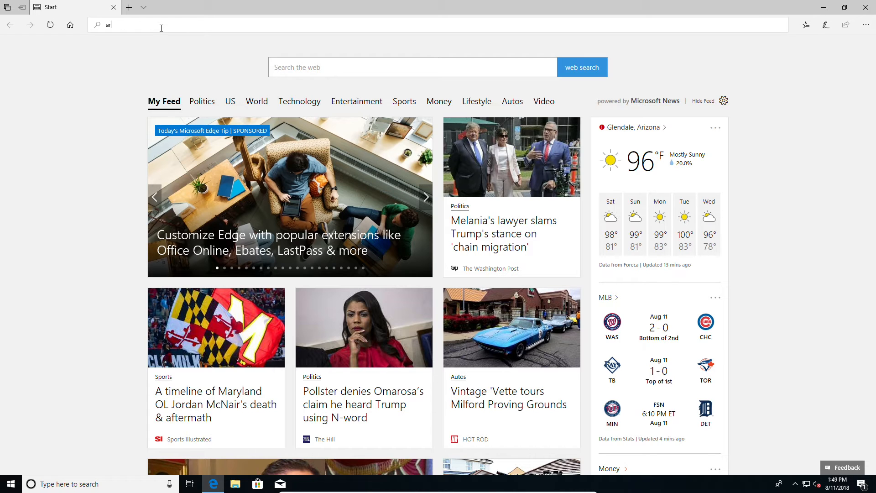
{"action": "type", "text": "rex388.com/"}
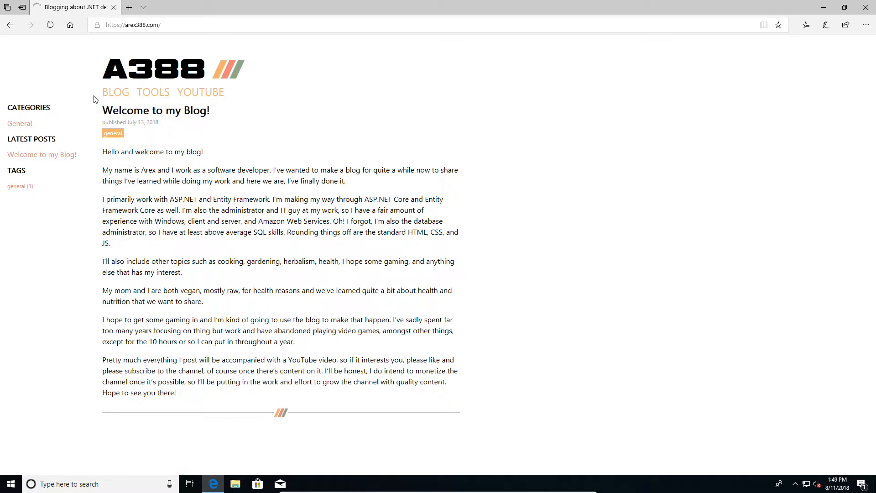
{"action": "left_click", "coordinate": [153, 92]}
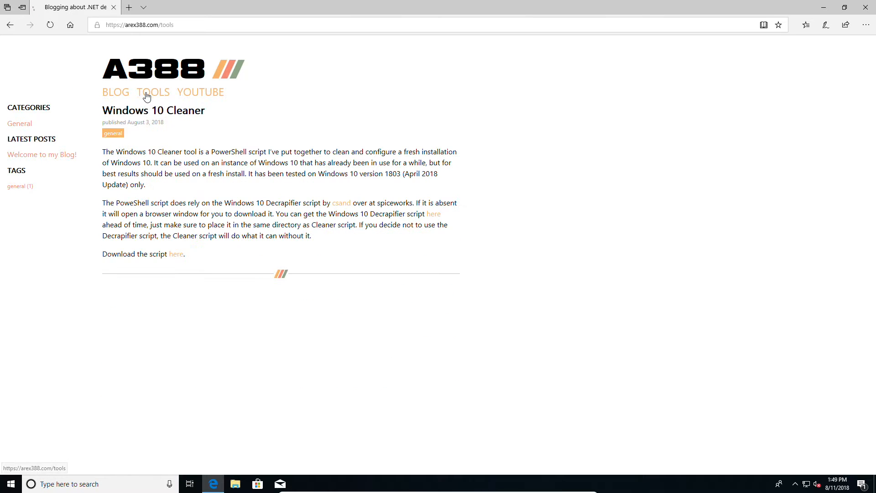
{"action": "mouse_move", "coordinate": [132, 255]}
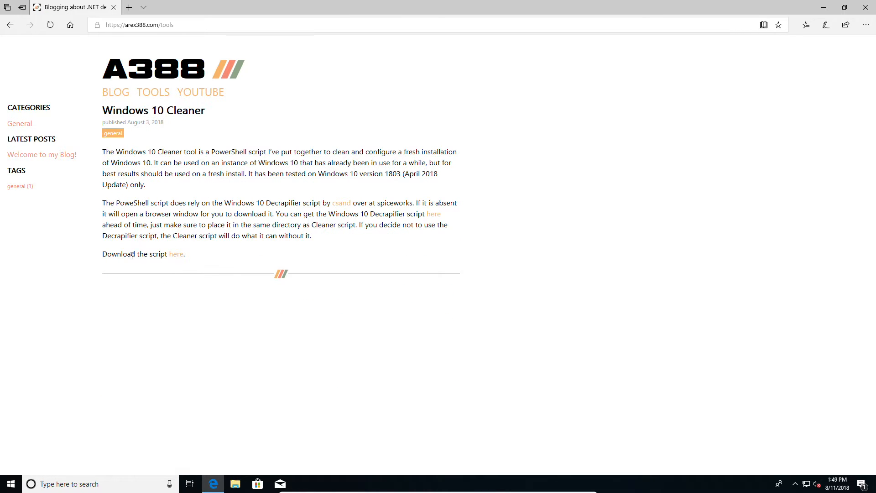
{"action": "left_click", "coordinate": [176, 254]}
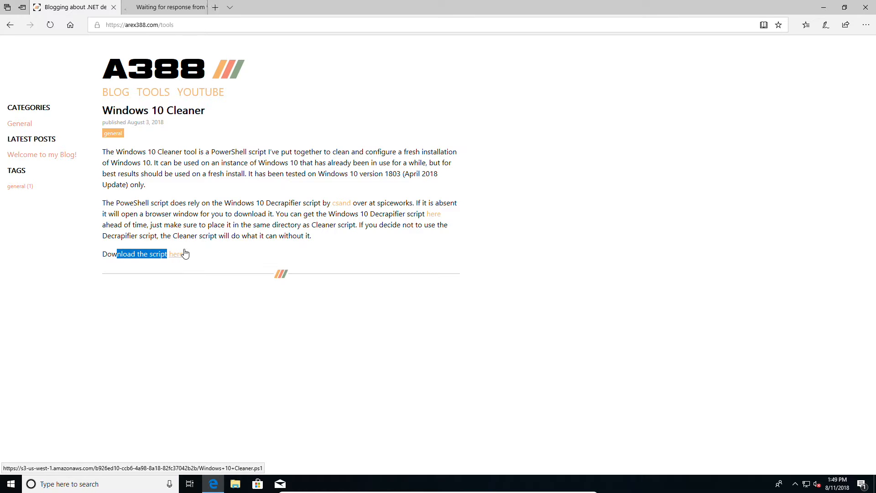
{"action": "left_click", "coordinate": [176, 254]}
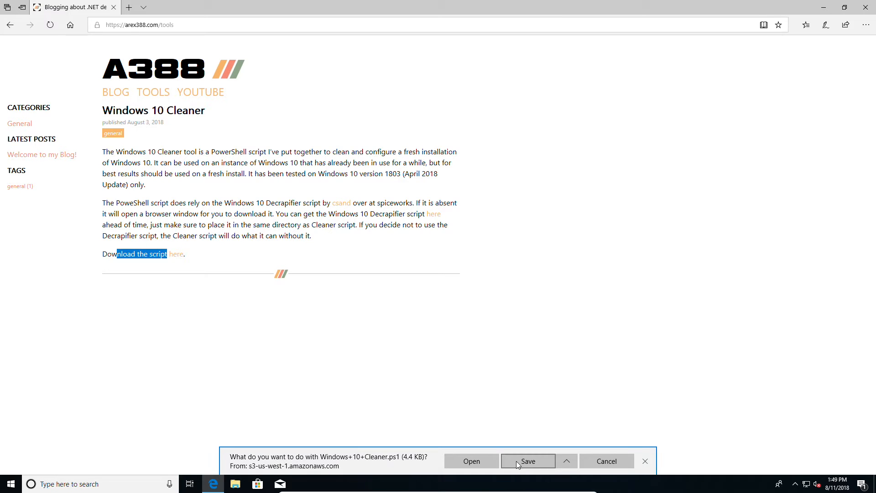
{"action": "left_click", "coordinate": [527, 461]}
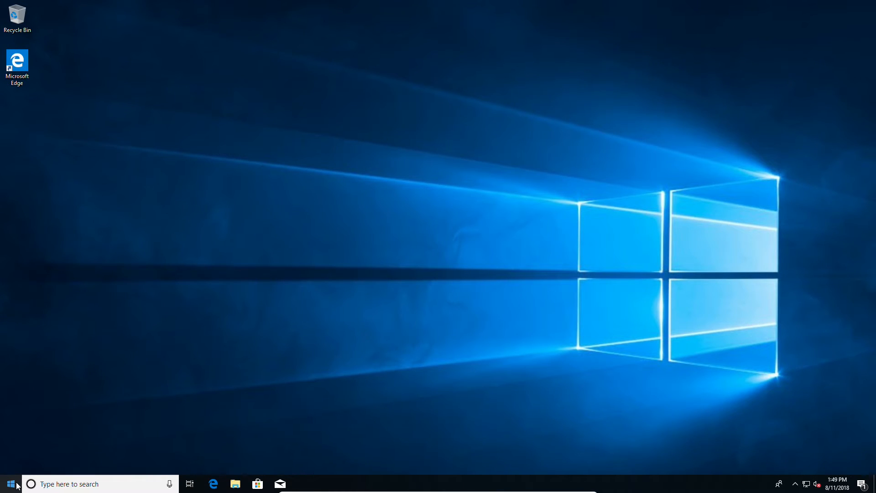
Find Windows PowerShell via Start search and run it as administrator.
{"action": "left_click", "coordinate": [10, 483]}
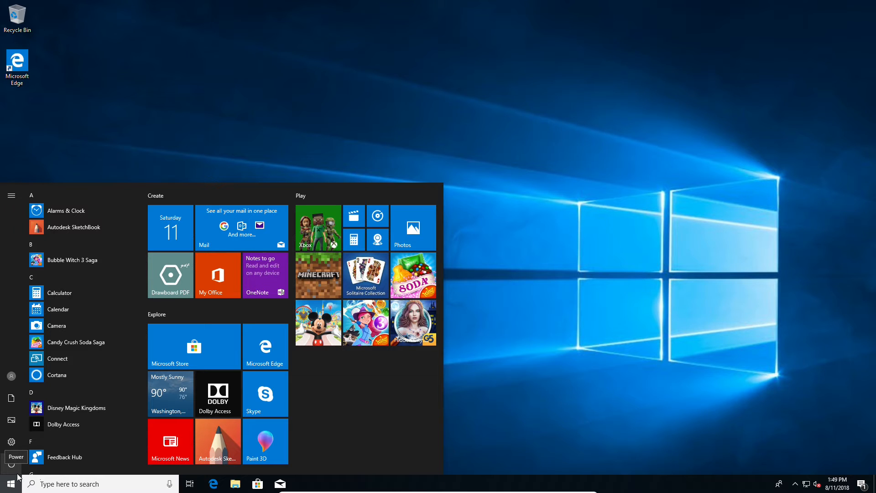
{"action": "type", "text": "powerh"}
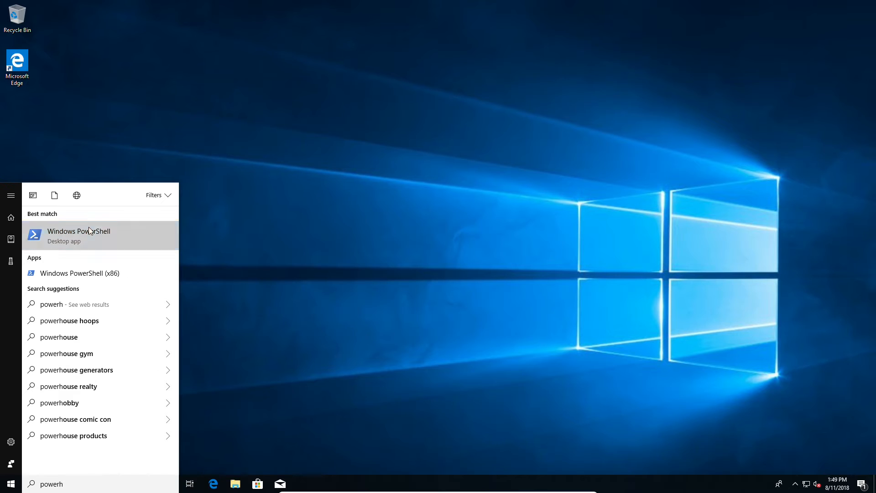
{"action": "left_click", "coordinate": [79, 235]}
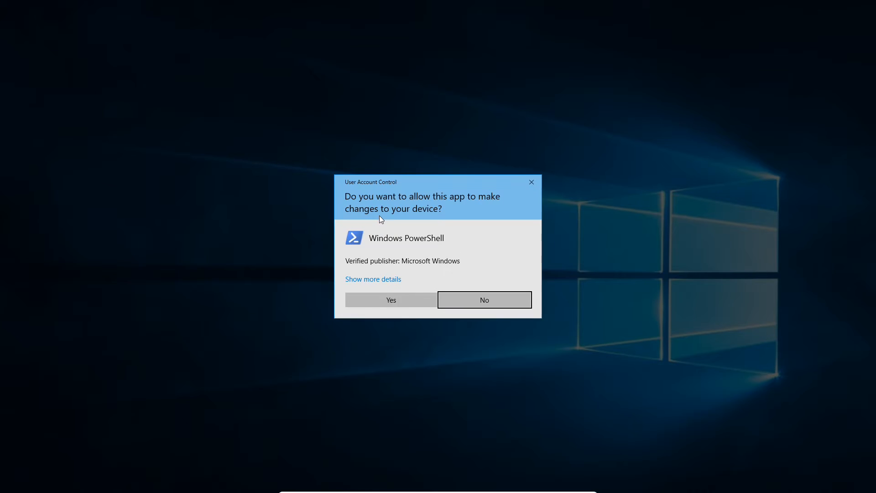
{"action": "left_click", "coordinate": [390, 300]}
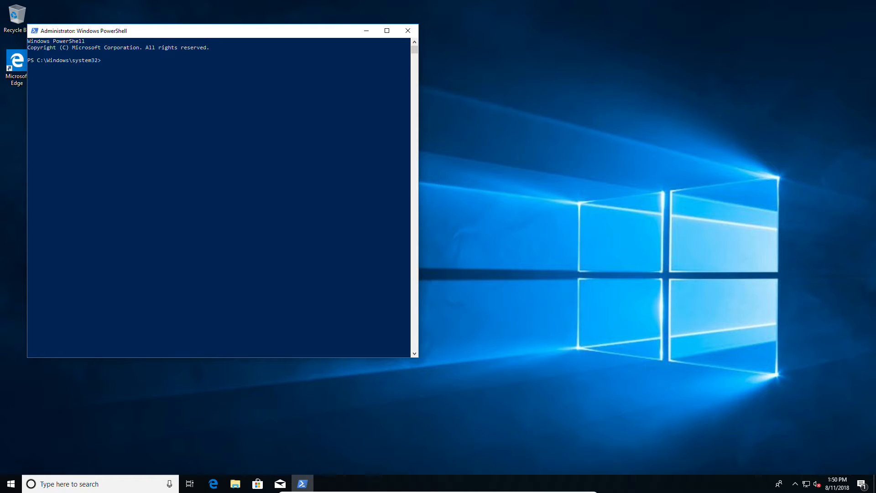
Set the execution policy to Unrestricted with -Force and no confirmation, then close PowerShell.
{"action": "type", "text": "Set-ExecutionPolicy -ExecutionPolicy Unrestricted -Force -Confirm:$false"}
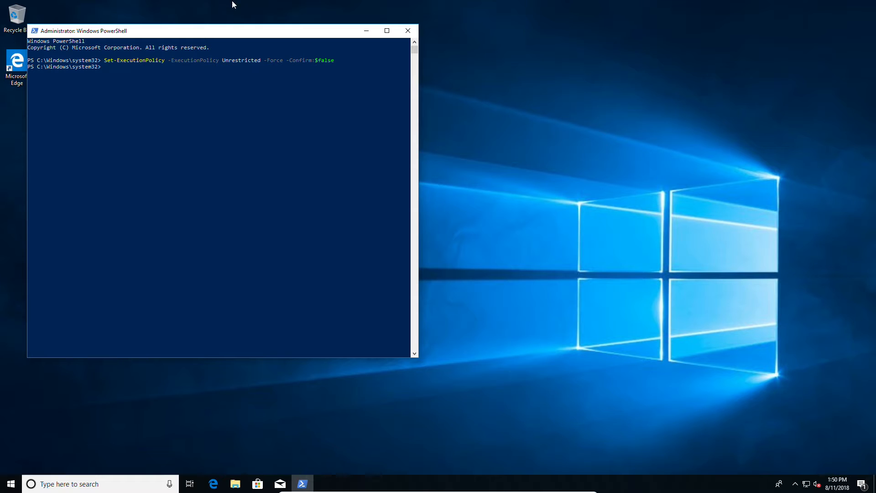
{"action": "left_click", "coordinate": [408, 30]}
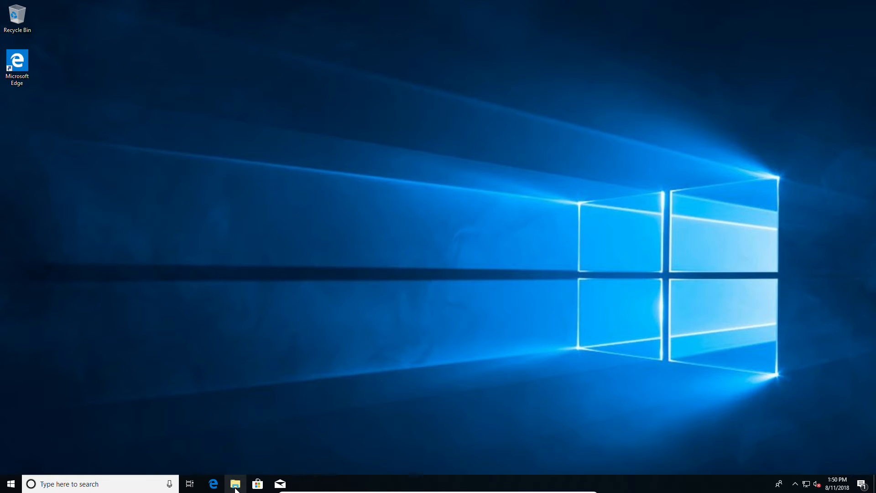
{"action": "mouse_move", "coordinate": [235, 484]}
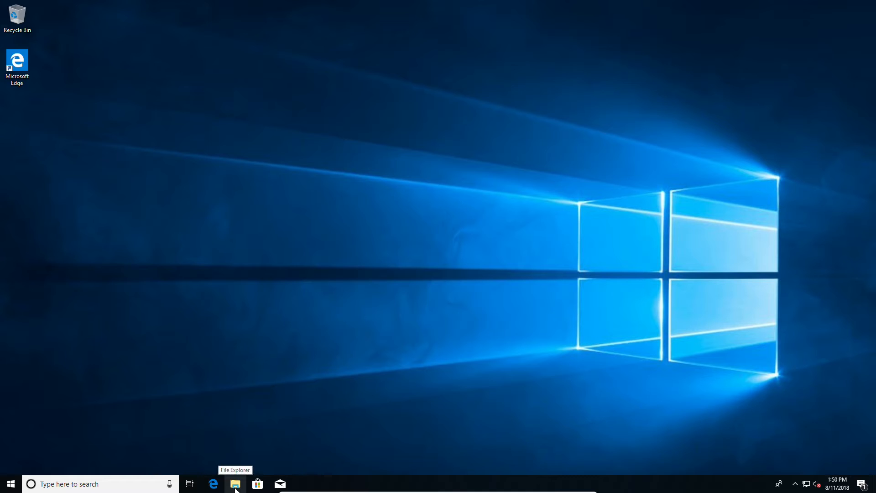
Run Windows+10+Cleaner from Downloads with PowerShell, accepting the unsigned-script security warning.
{"action": "left_click", "coordinate": [235, 484]}
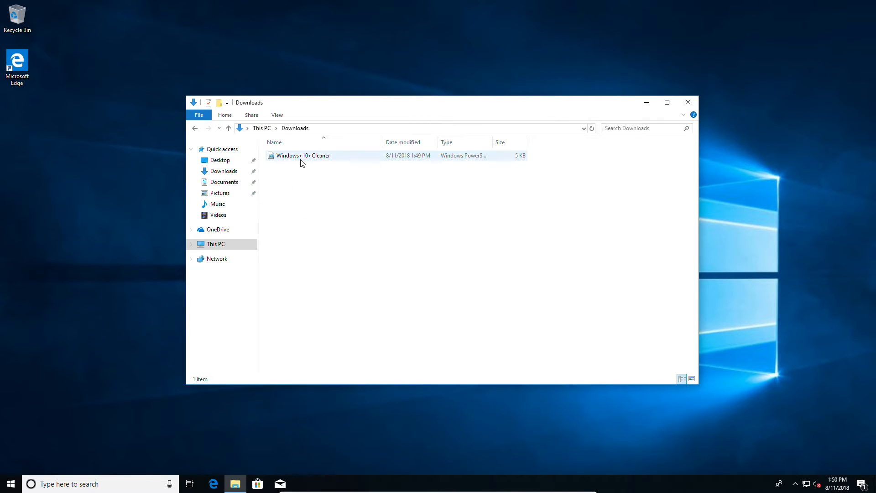
{"action": "right_click", "coordinate": [301, 155]}
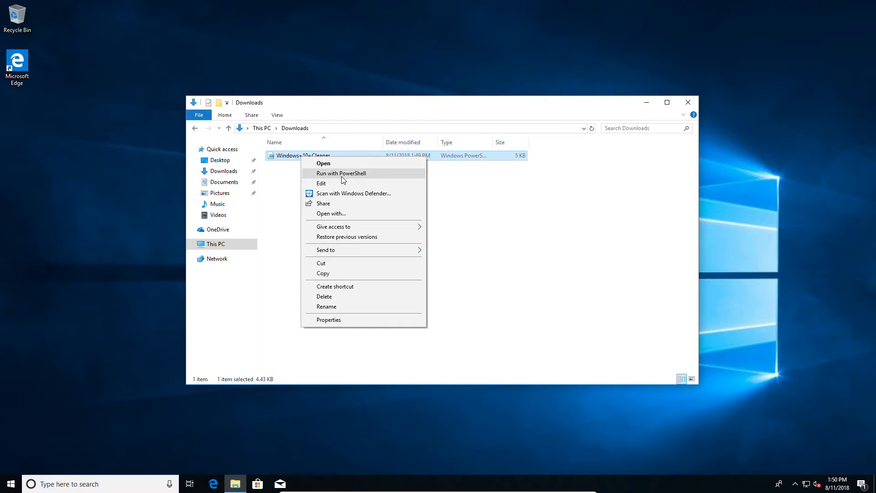
{"action": "left_click", "coordinate": [323, 163]}
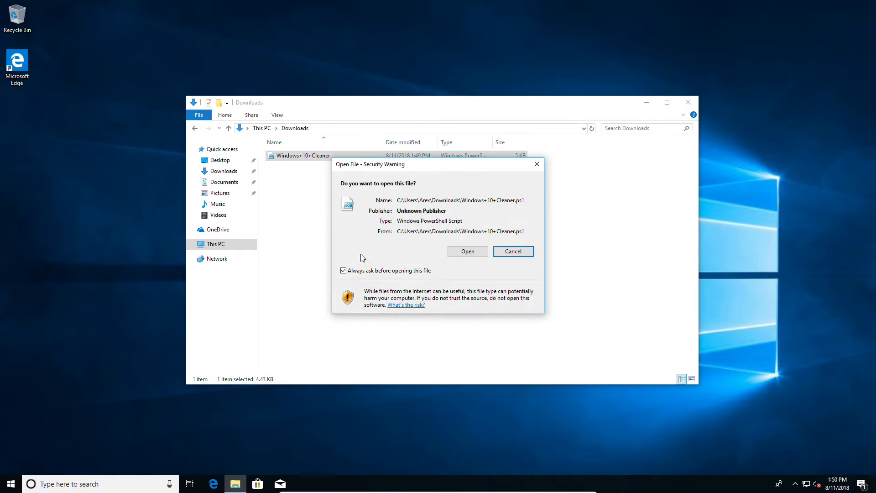
{"action": "left_click", "coordinate": [467, 251]}
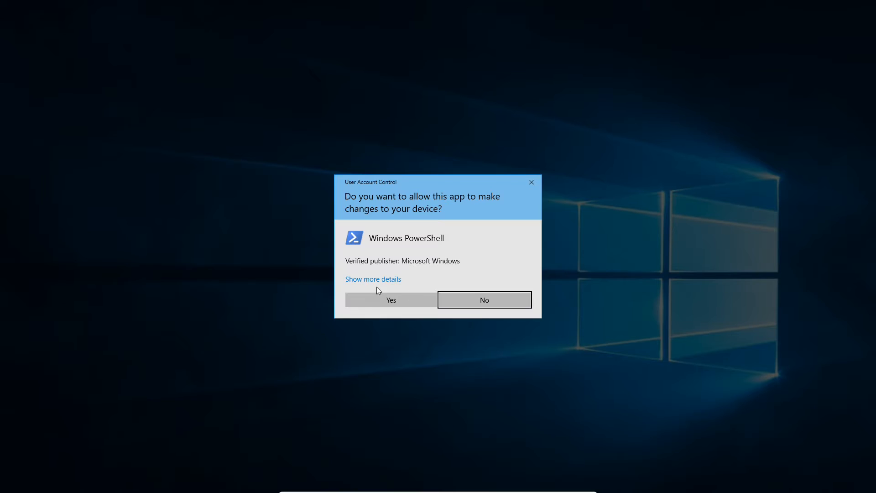
Grant the Cleaner script administrator permission in the UAC prompt and let it finish.
{"action": "left_click", "coordinate": [390, 300]}
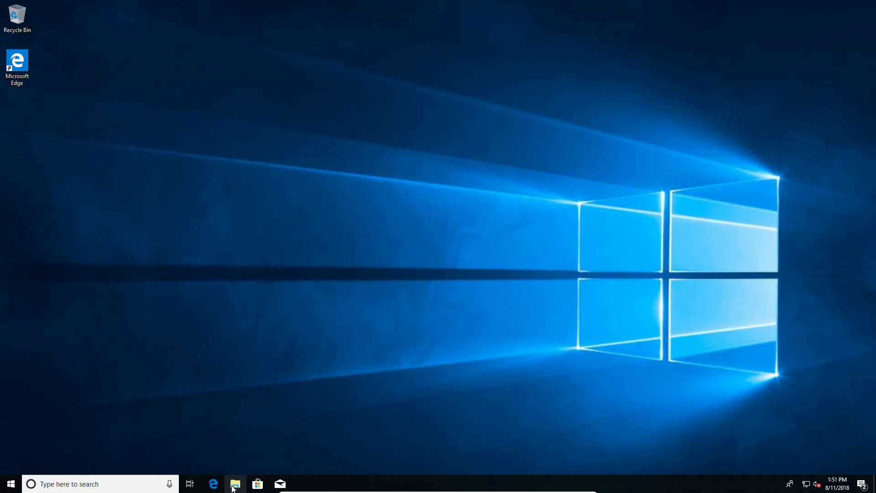
Relaunch Windows+10+Cleaner from the Downloads folder using Run with PowerShell.
{"action": "left_click", "coordinate": [234, 484]}
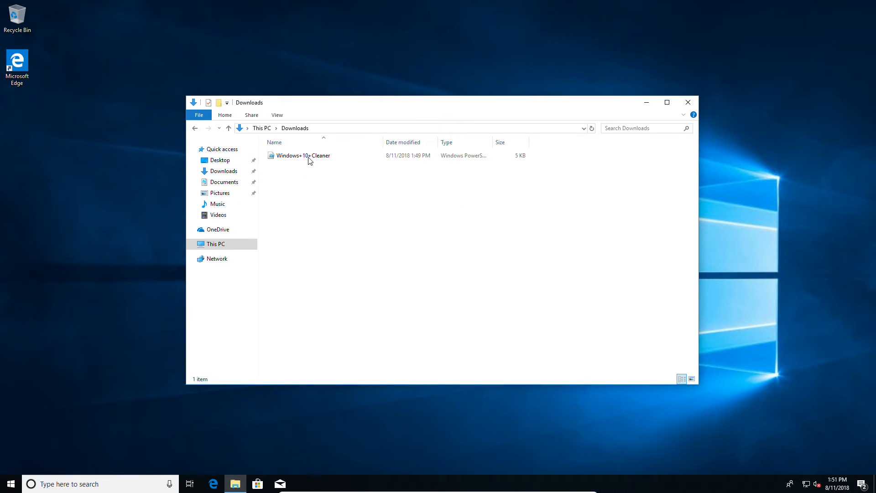
{"action": "right_click", "coordinate": [303, 155]}
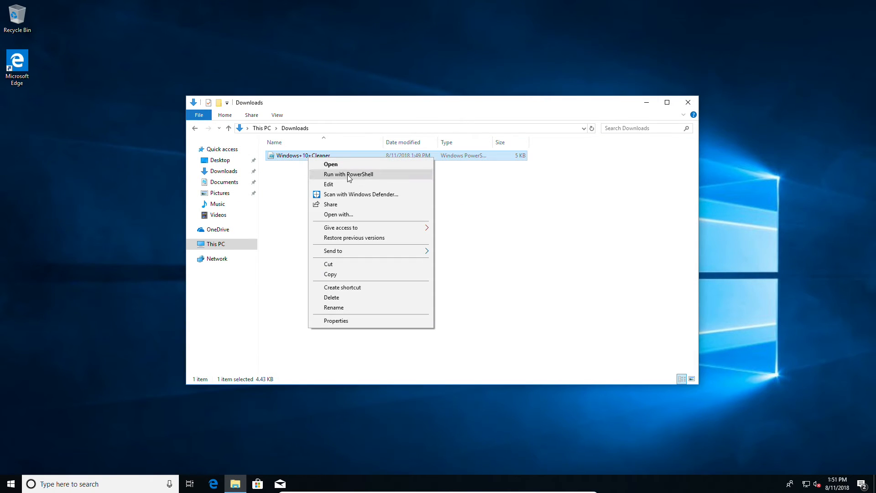
{"action": "left_click", "coordinate": [348, 174]}
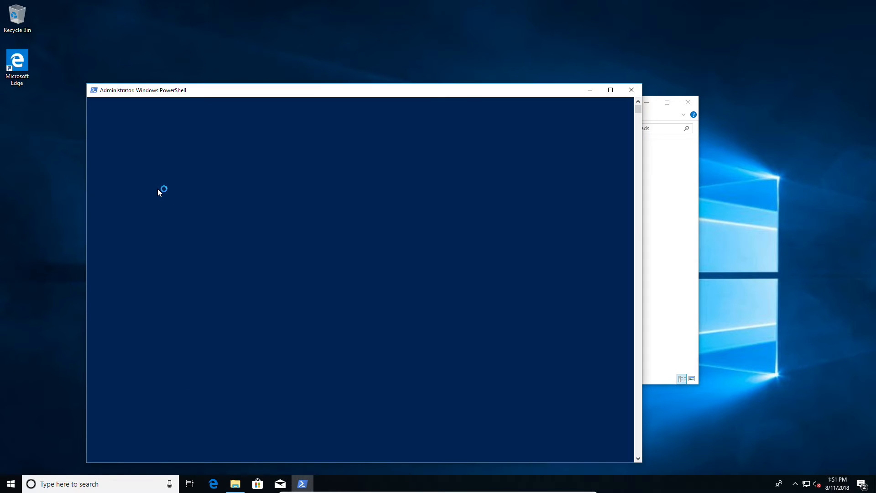
{"action": "mouse_move", "coordinate": [165, 162]}
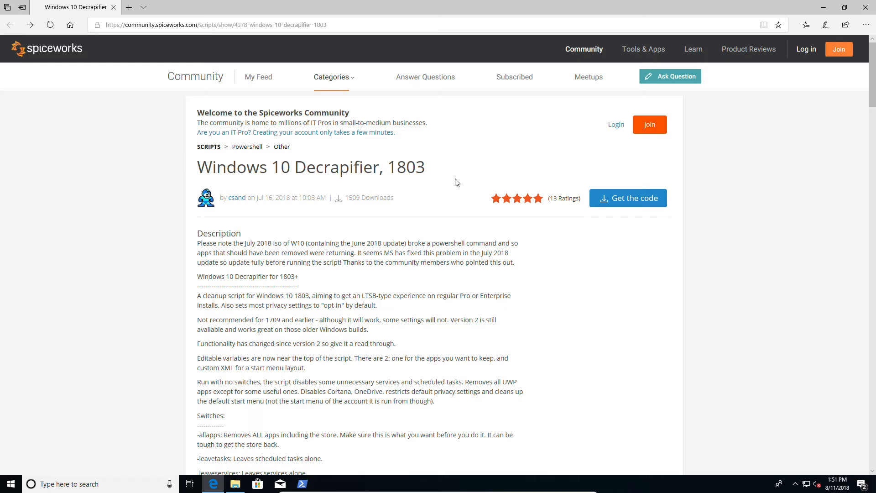
{"action": "mouse_move", "coordinate": [637, 199]}
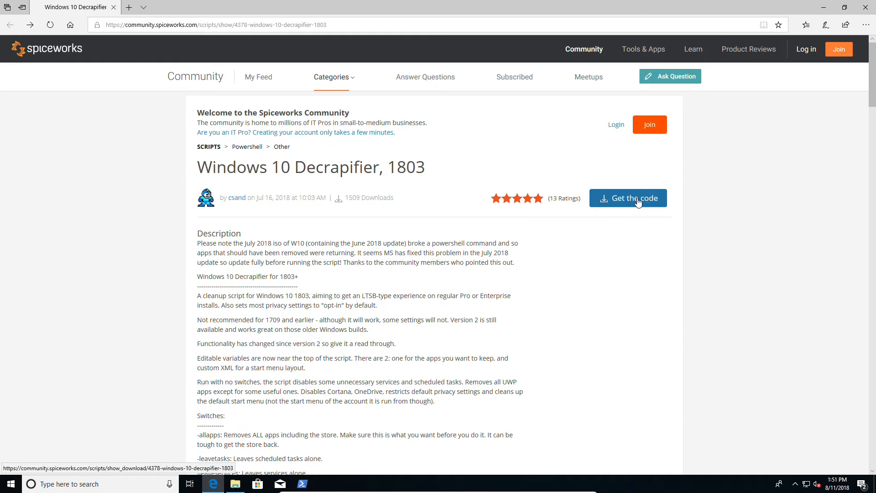
Save the Windows 10 Decrapifier, 1803 code from Spiceworks as a text file.
{"action": "left_click", "coordinate": [627, 197]}
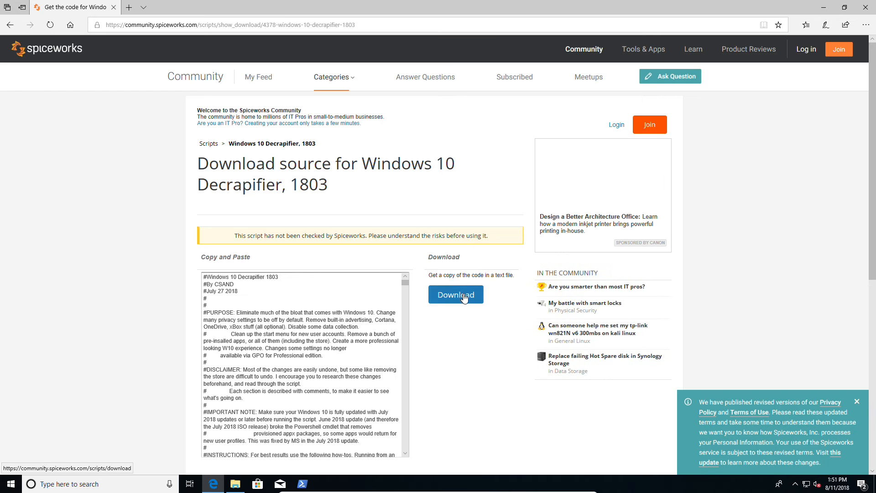
{"action": "left_click", "coordinate": [455, 294]}
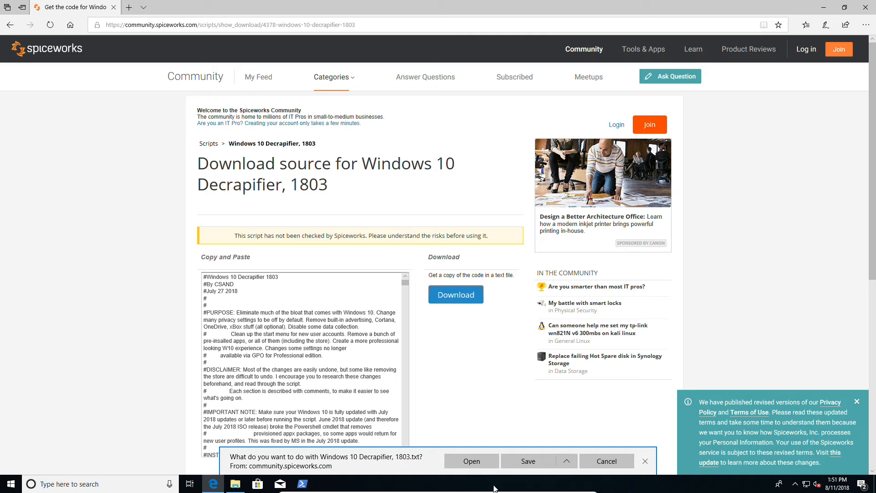
{"action": "left_click", "coordinate": [525, 461]}
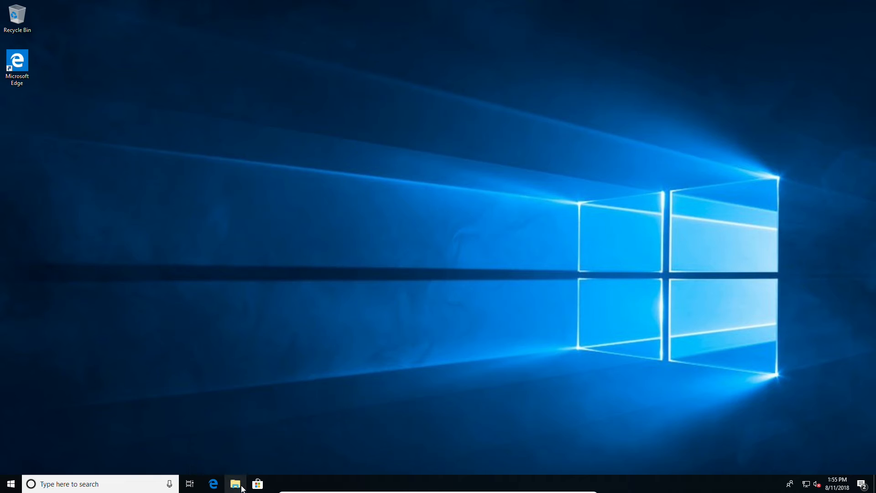
Open File Explorer and view the cleaned desktop, now without the Cortana search box.
{"action": "left_click", "coordinate": [235, 483]}
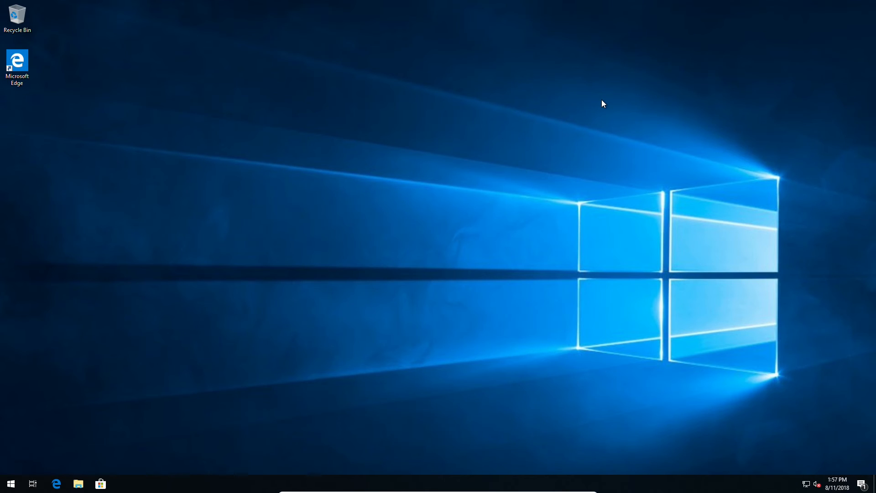
{"action": "mouse_move", "coordinate": [299, 192]}
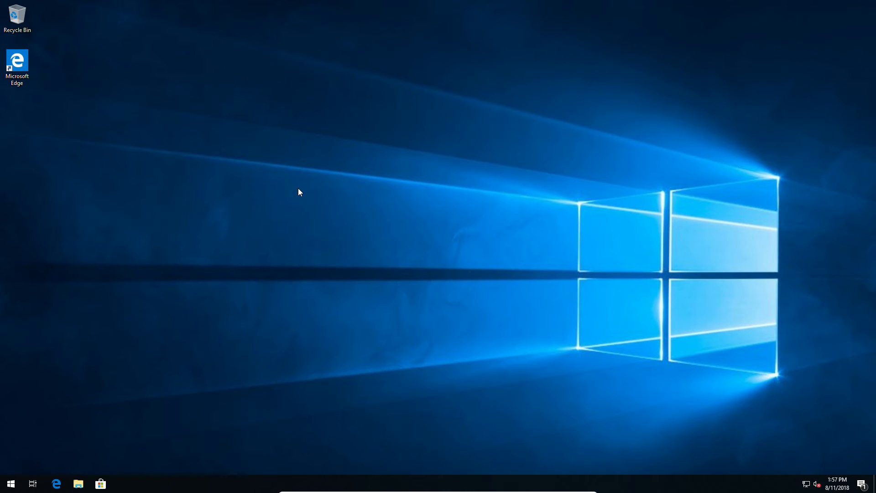
{"action": "mouse_move", "coordinate": [95, 385]}
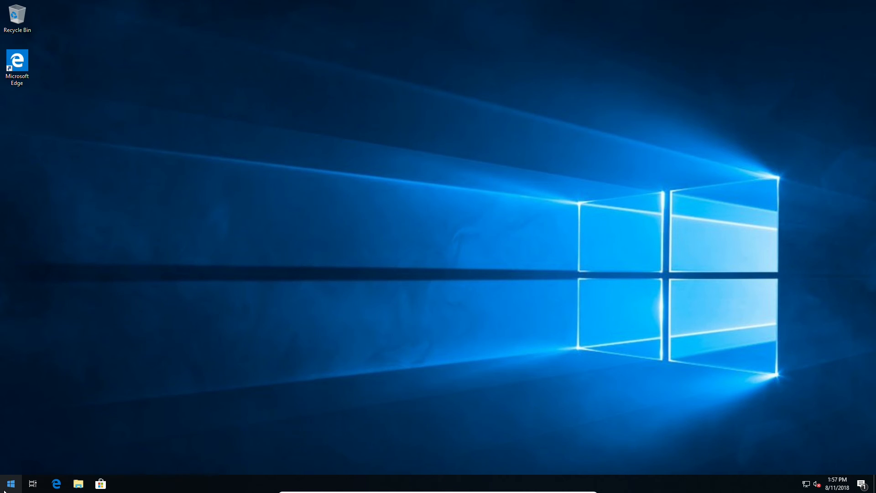
Remove the Candy Crush Soda Saga and Hidden City game tiles from Start.
{"action": "left_click", "coordinate": [10, 483]}
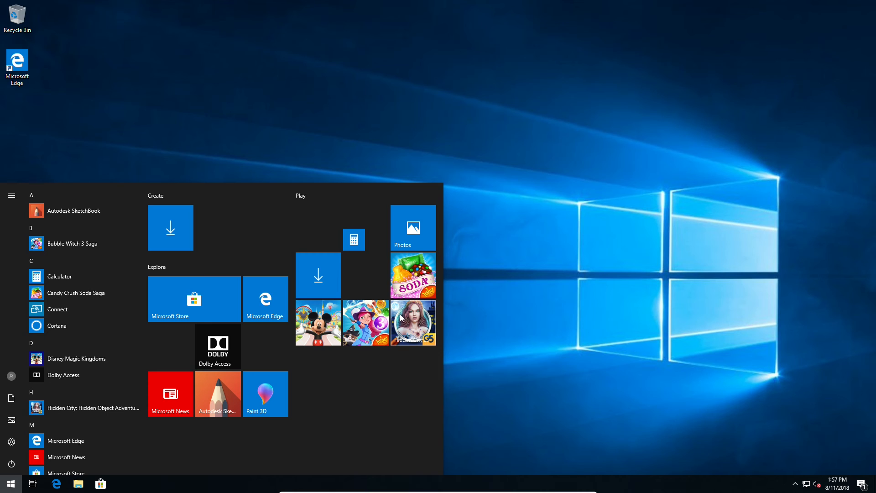
{"action": "mouse_move", "coordinate": [170, 392]}
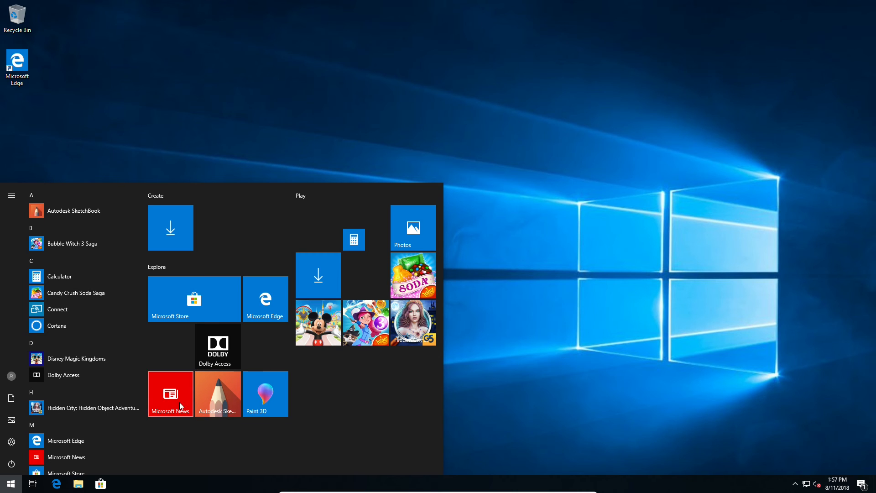
{"action": "mouse_move", "coordinate": [216, 346]}
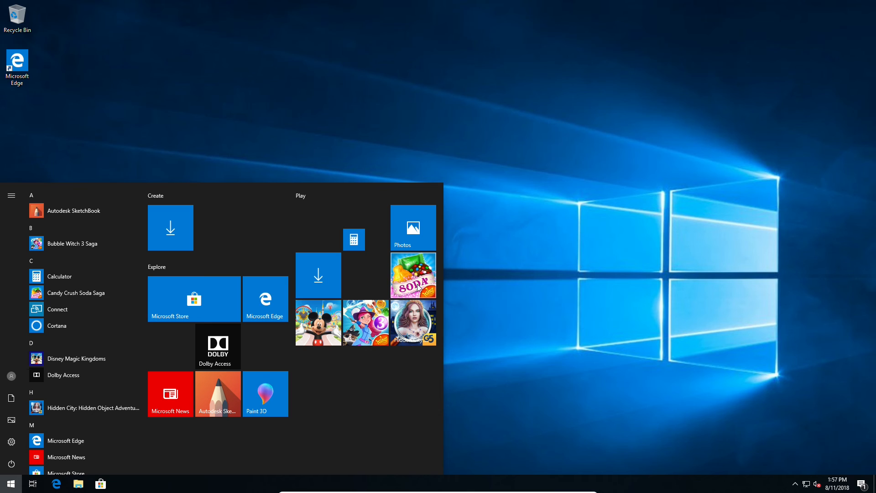
{"action": "right_click", "coordinate": [412, 274]}
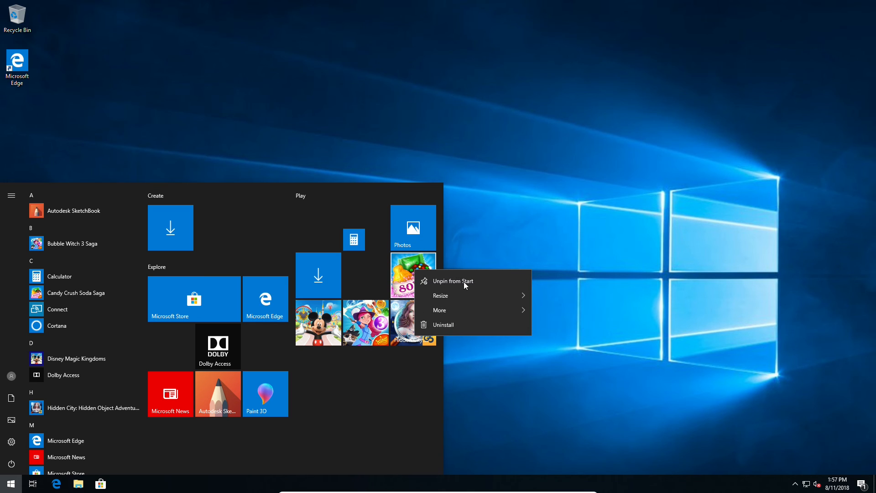
{"action": "left_click", "coordinate": [442, 324]}
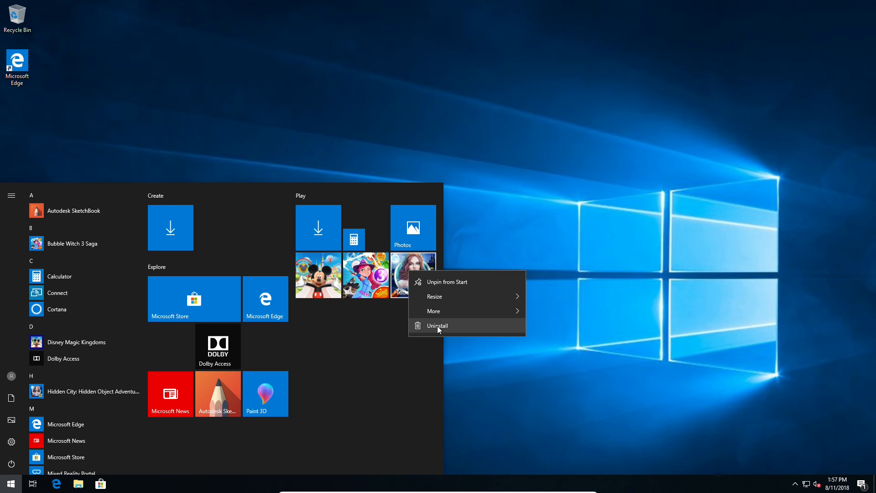
{"action": "left_click", "coordinate": [437, 325]}
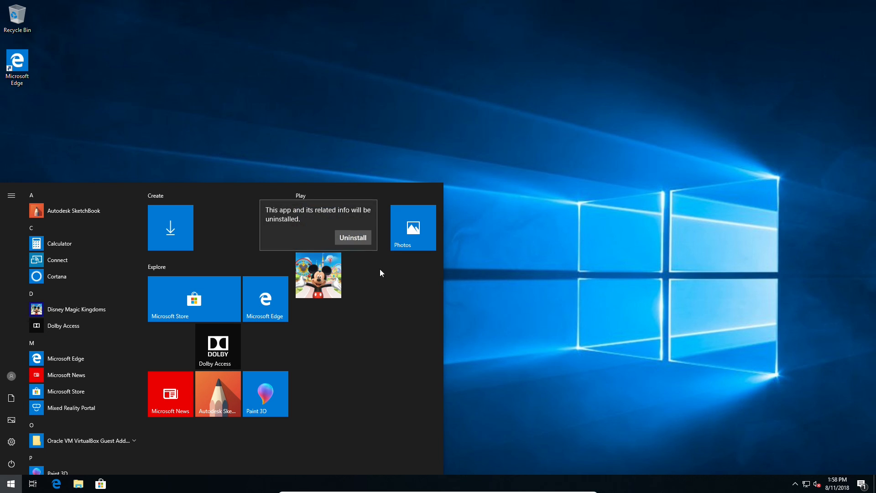
Uninstall Dolby Access and Microsoft News, then recheck the Start menu.
{"action": "right_click", "coordinate": [217, 347]}
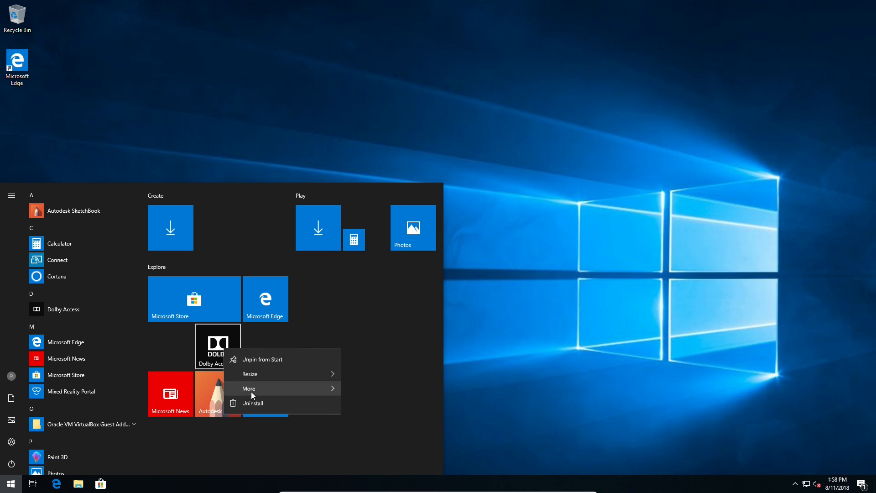
{"action": "left_click", "coordinate": [252, 403]}
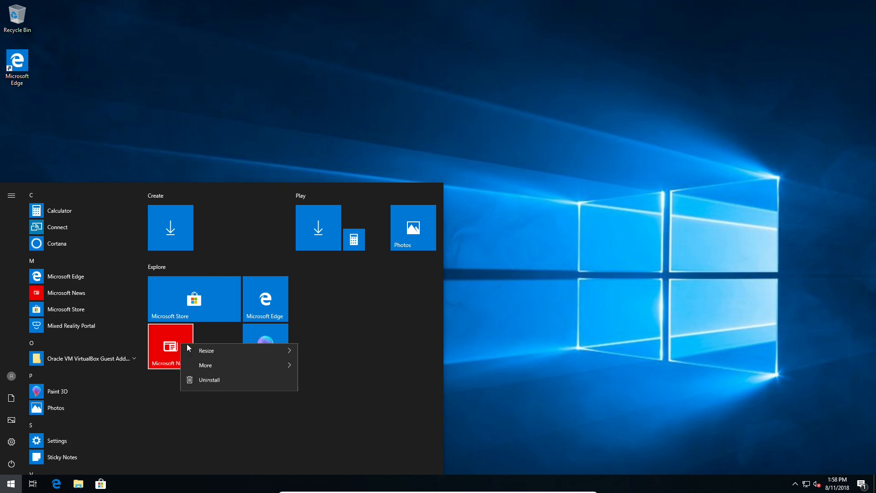
{"action": "left_click", "coordinate": [209, 379]}
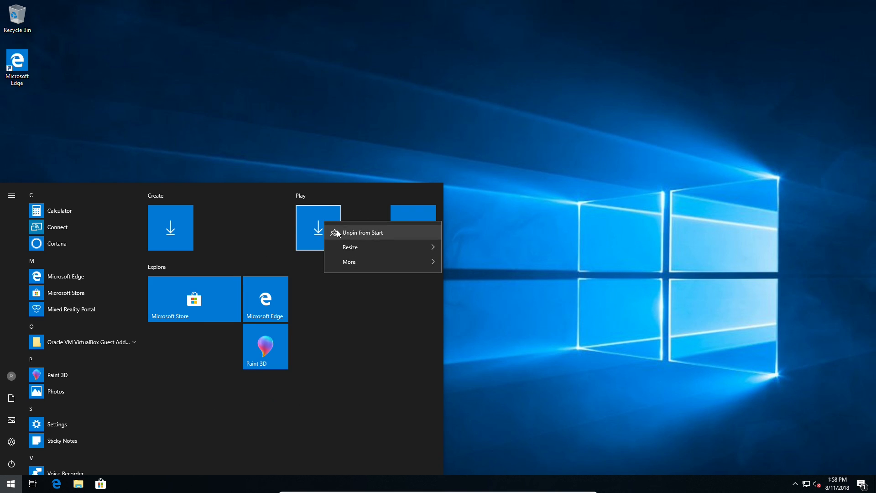
{"action": "mouse_move", "coordinate": [311, 239]}
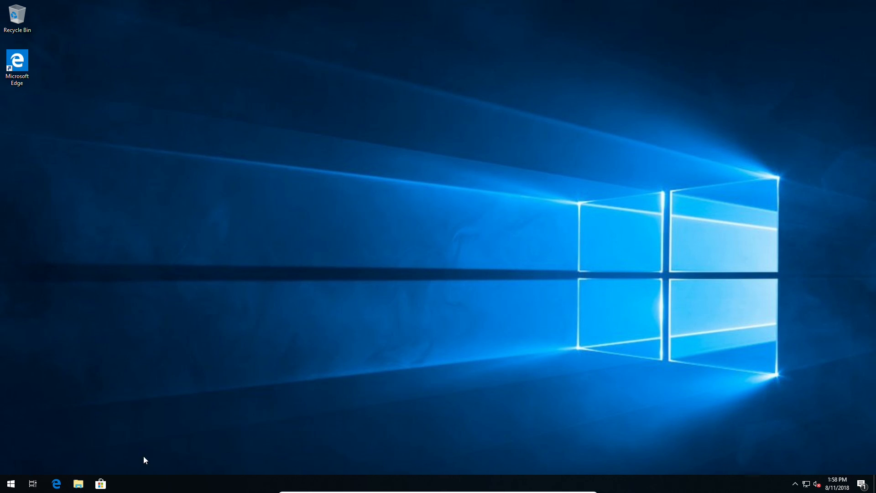
{"action": "left_click", "coordinate": [10, 483]}
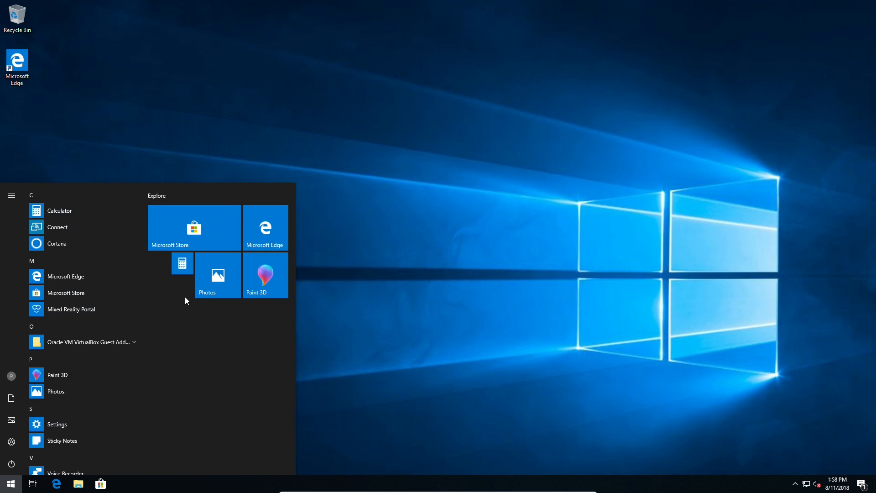